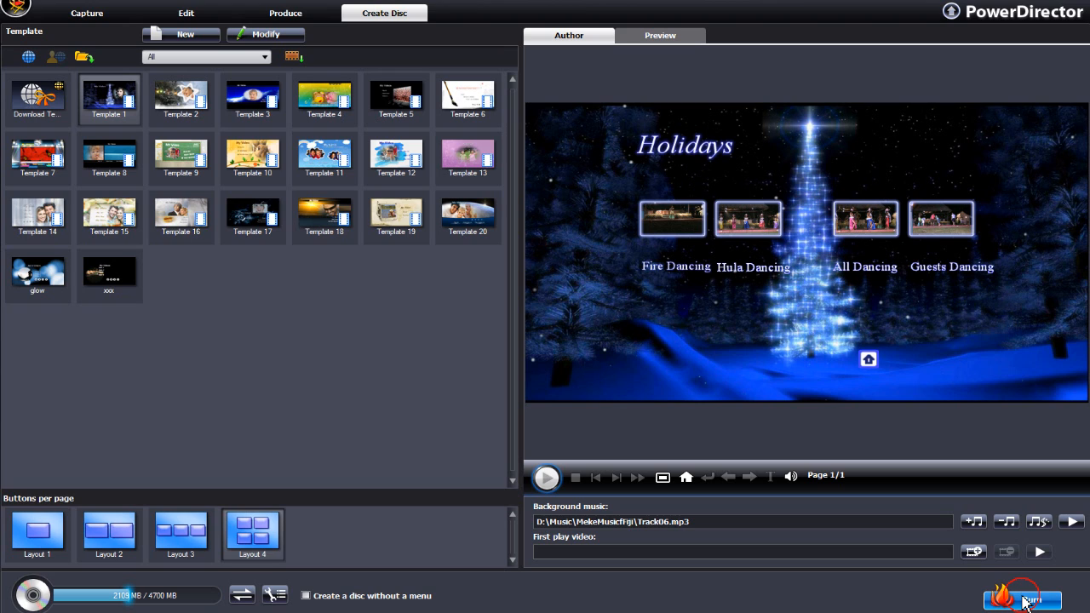
mouse_move(1030, 592)
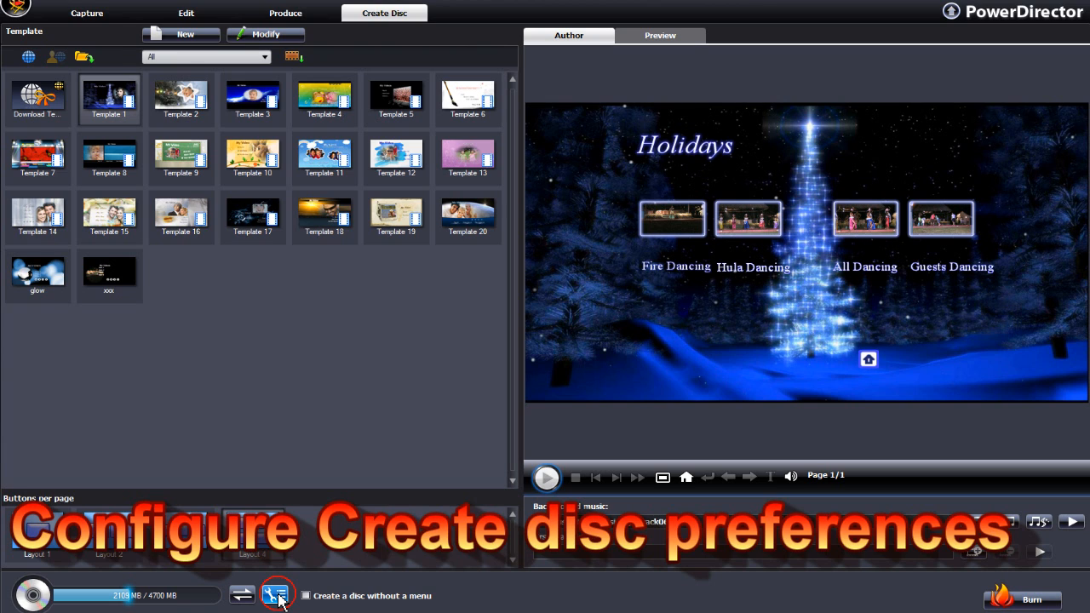
Set the disc format to BDMV (With menu) at 25GB capacity with MPEG2 video in Create Disc Preferences
click(276, 595)
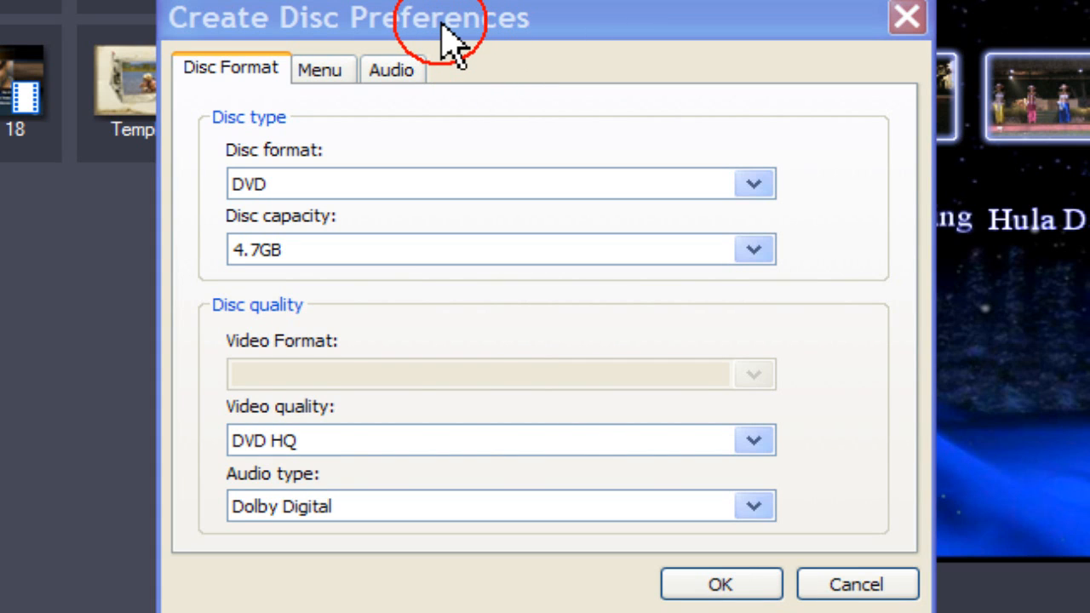
mouse_move(468, 192)
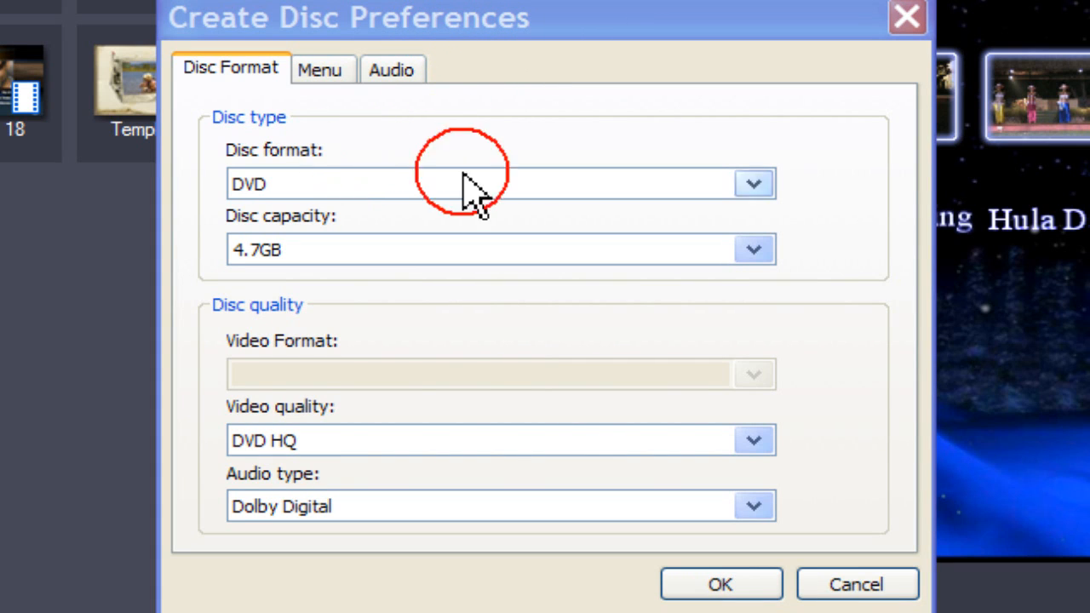
mouse_move(753, 183)
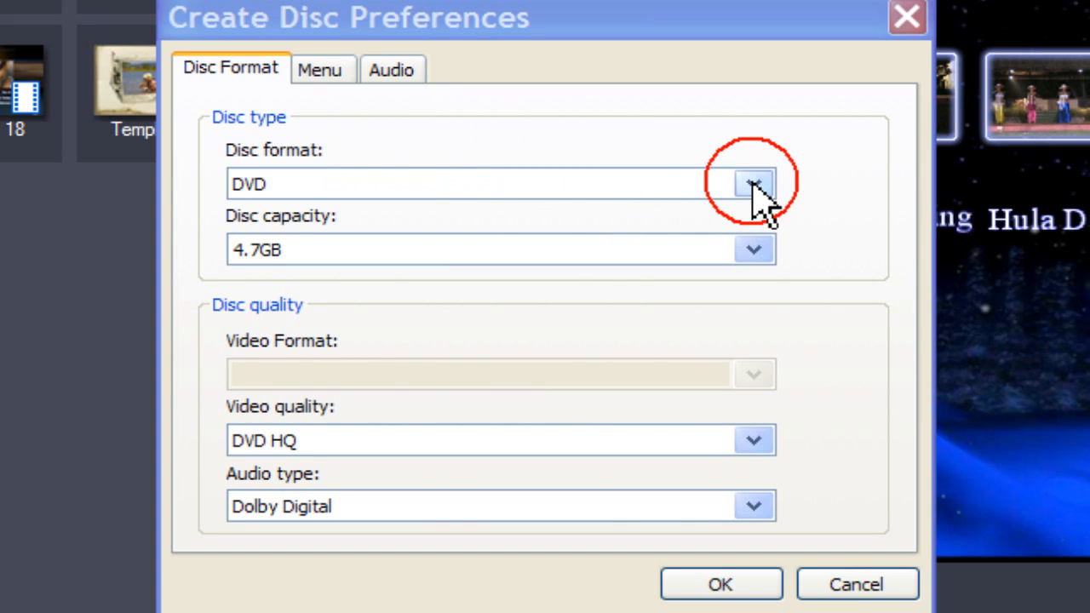
click(752, 184)
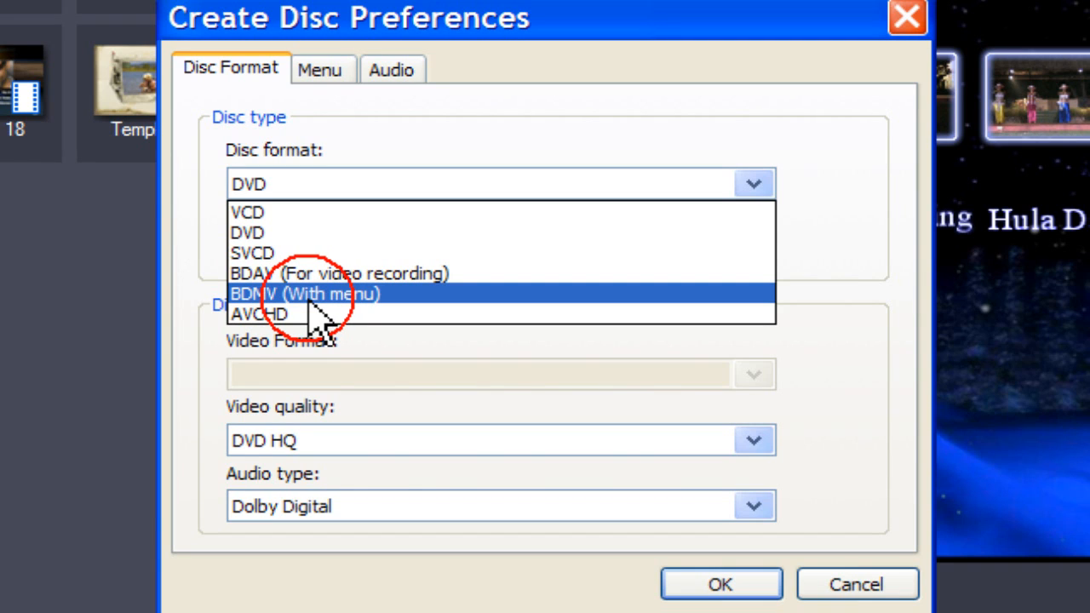
click(246, 231)
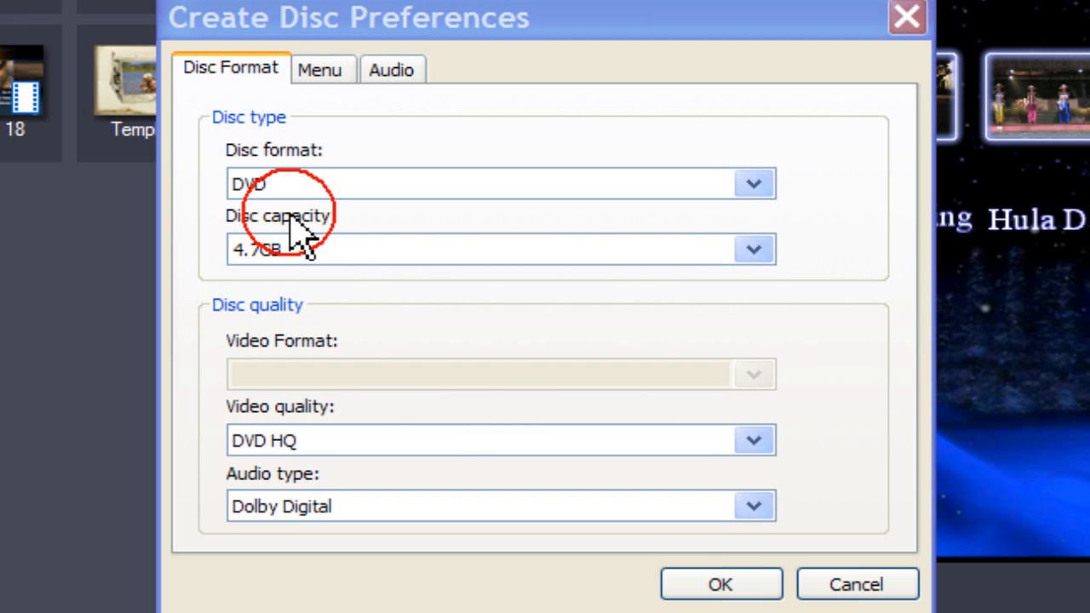
click(752, 249)
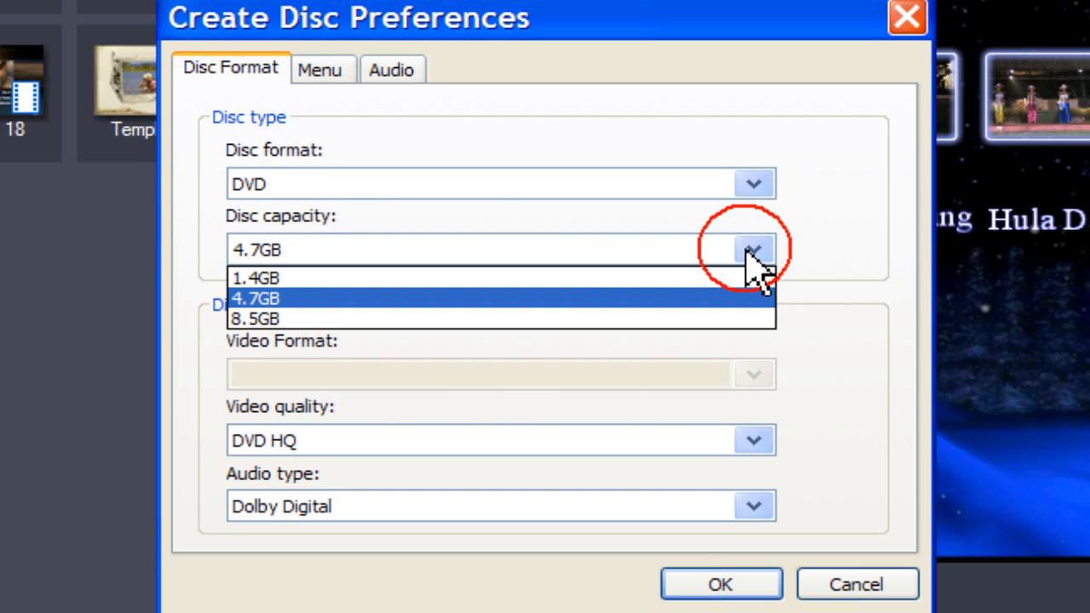
mouse_move(519, 230)
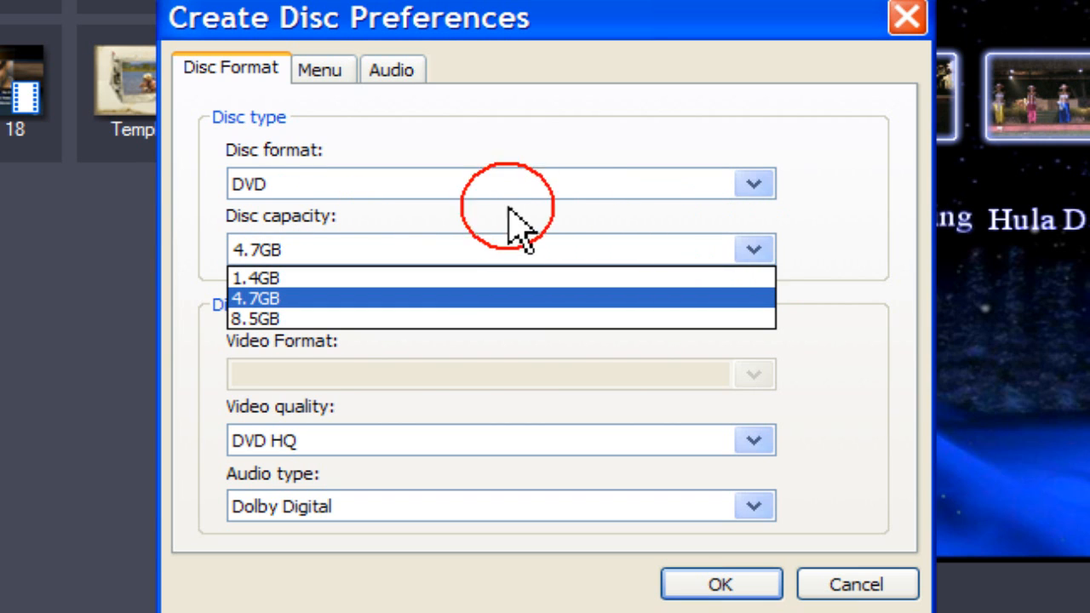
mouse_move(754, 250)
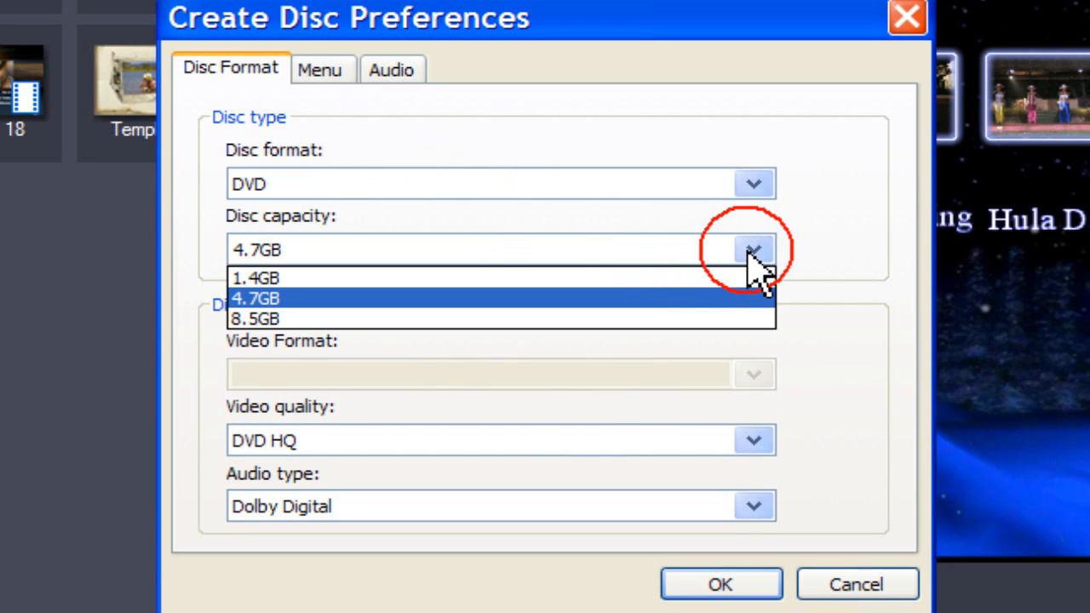
click(752, 183)
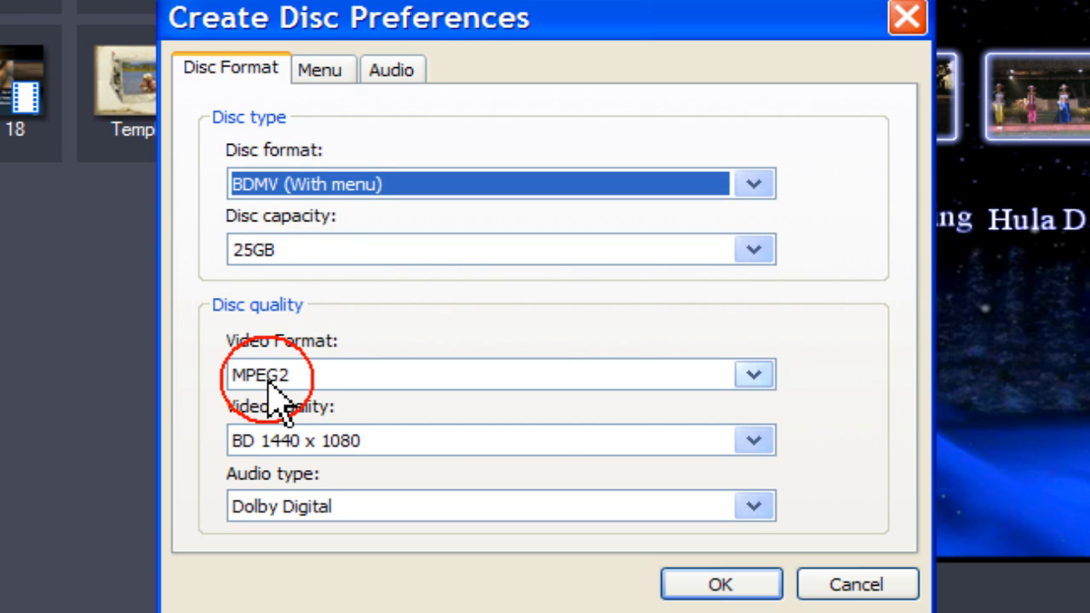
Return the disc to a 4.7GB DVD with DVD HQ video quality and Dolby Digital audio
click(752, 373)
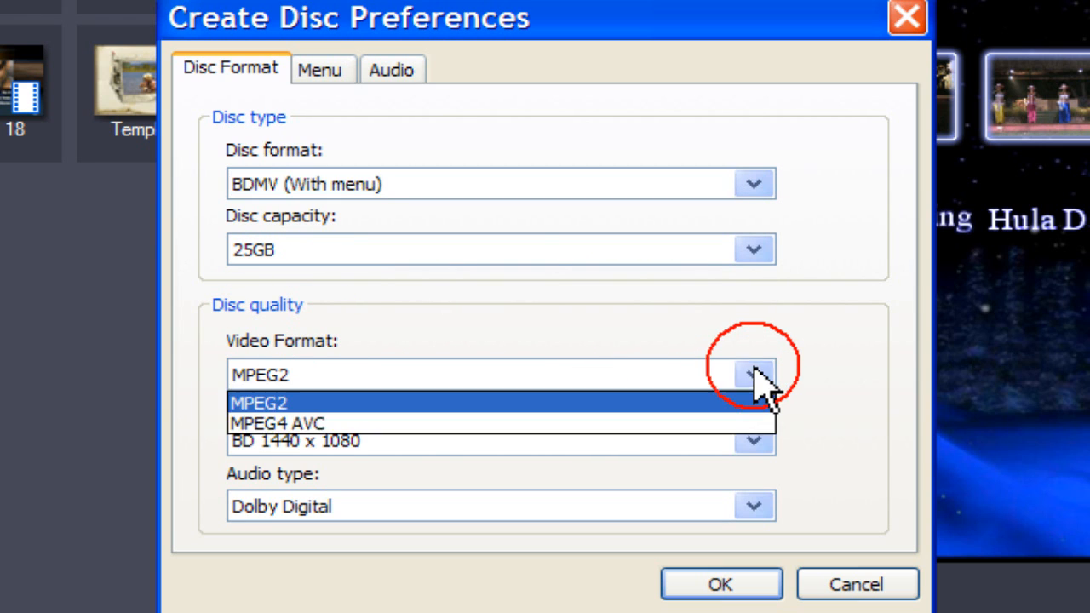
mouse_move(277, 423)
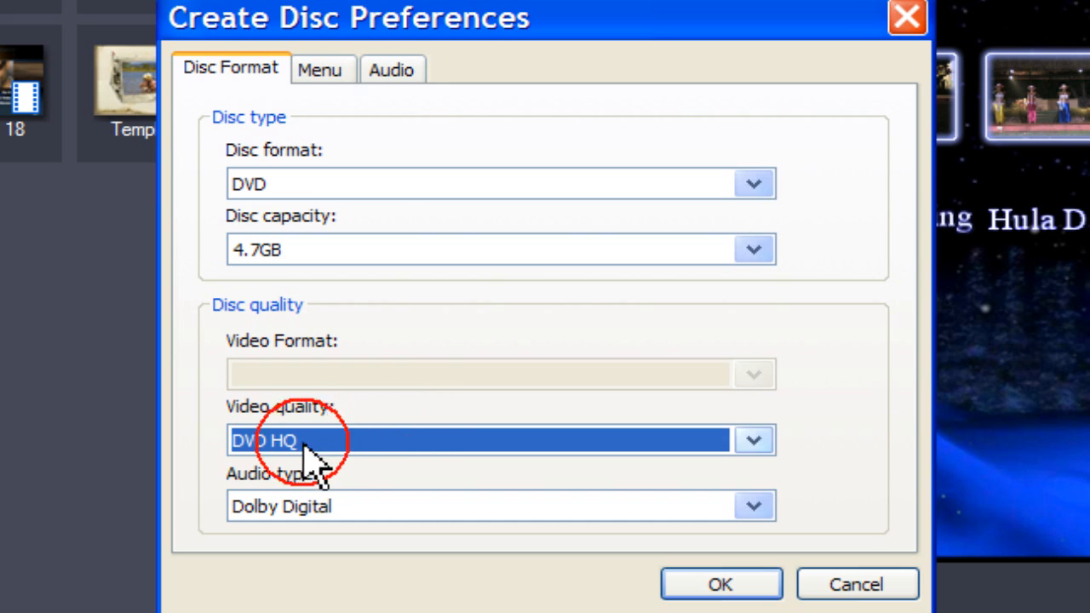
mouse_move(306, 426)
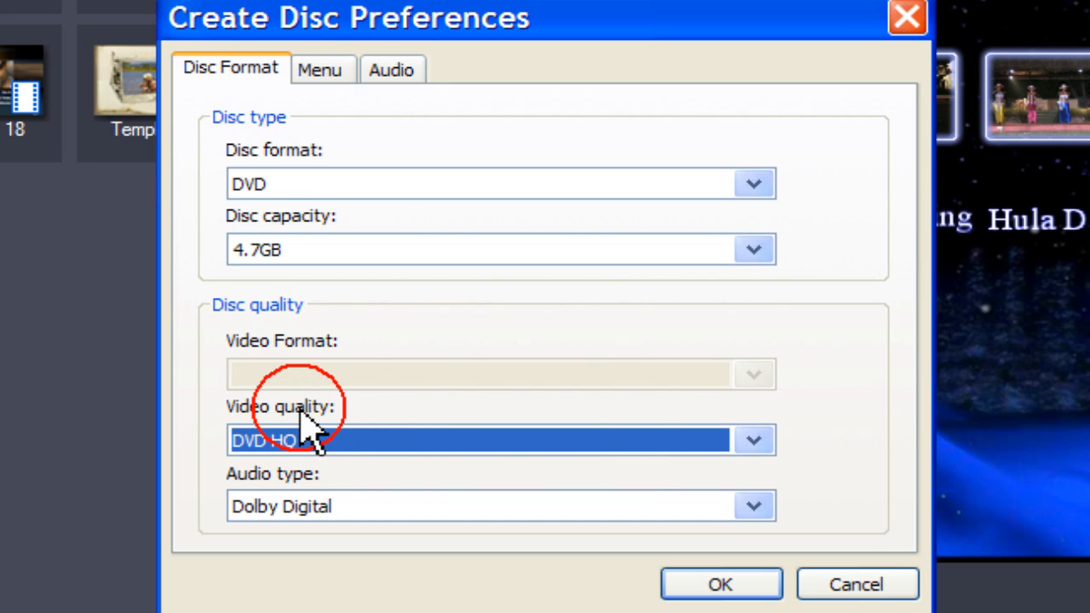
click(753, 440)
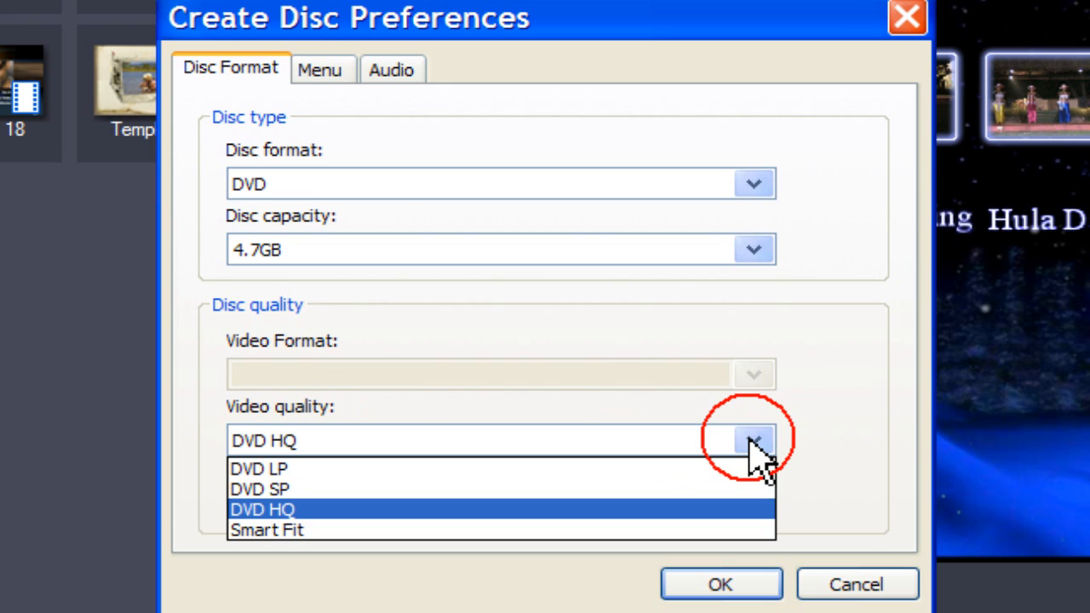
mouse_move(605, 400)
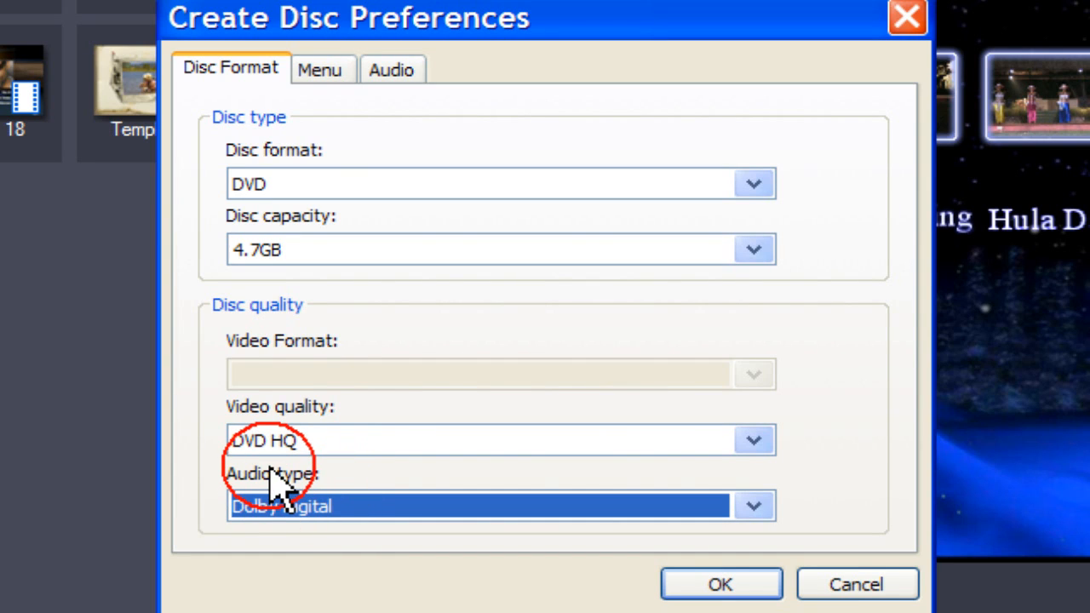
click(752, 506)
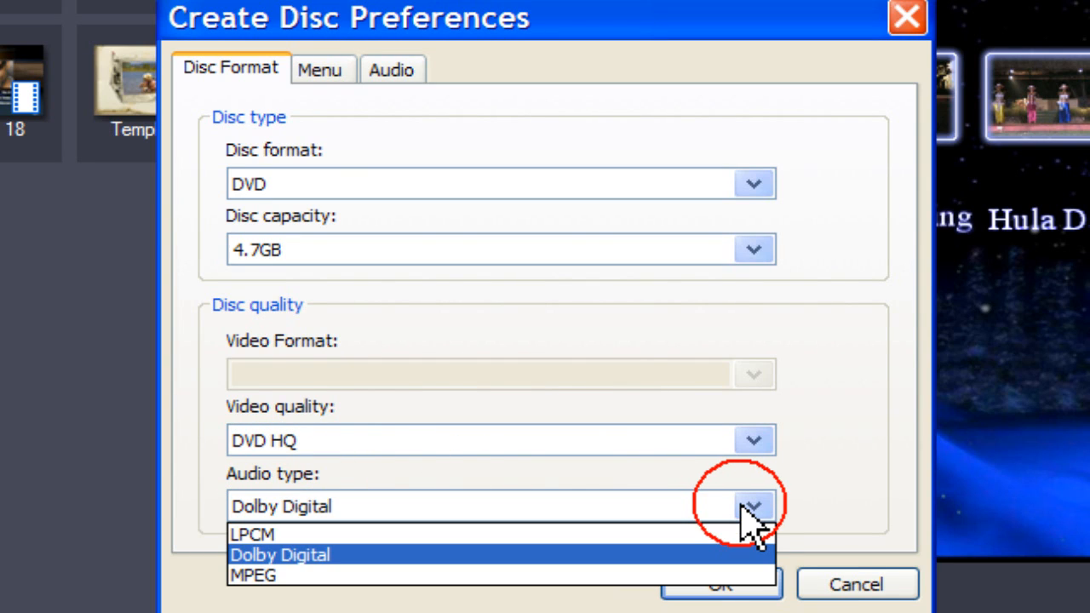
click(280, 554)
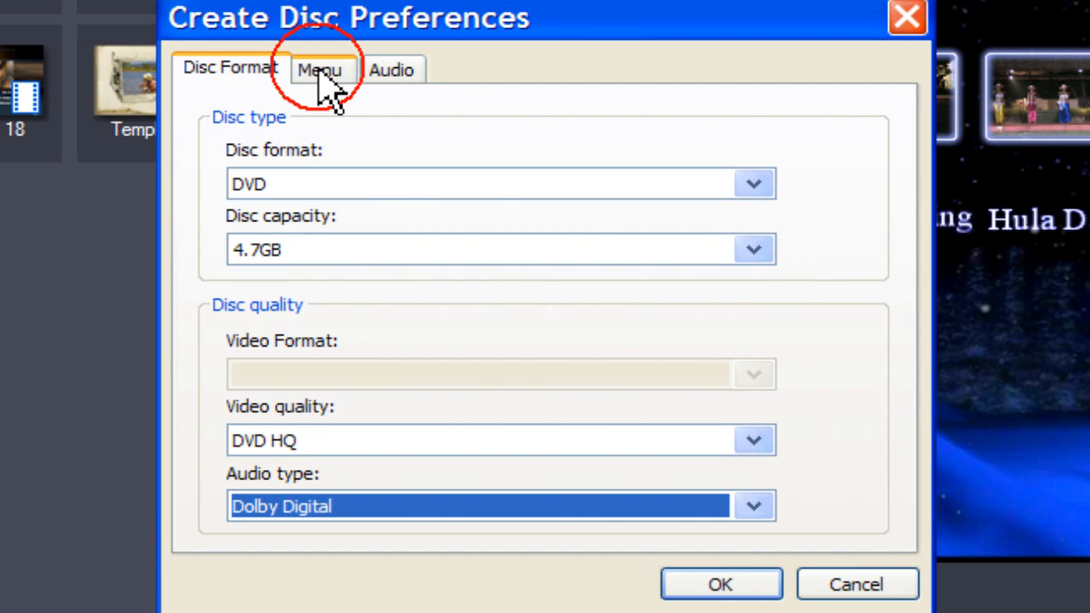
Review the Menu preferences (video thumbnails, 15-second motion menu) and toggle Auto menu time-out
click(321, 69)
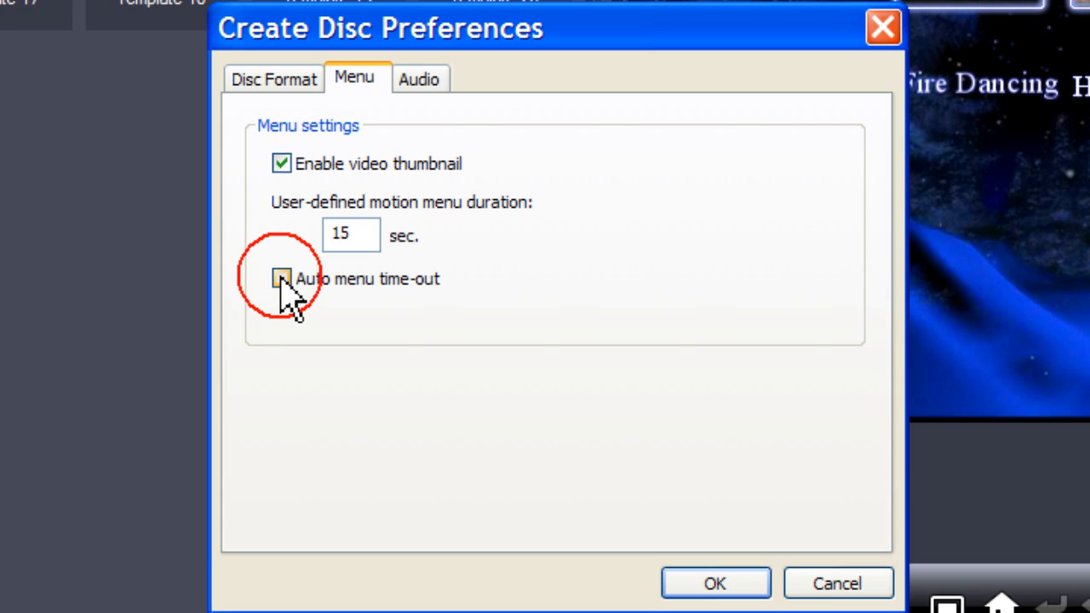
click(419, 77)
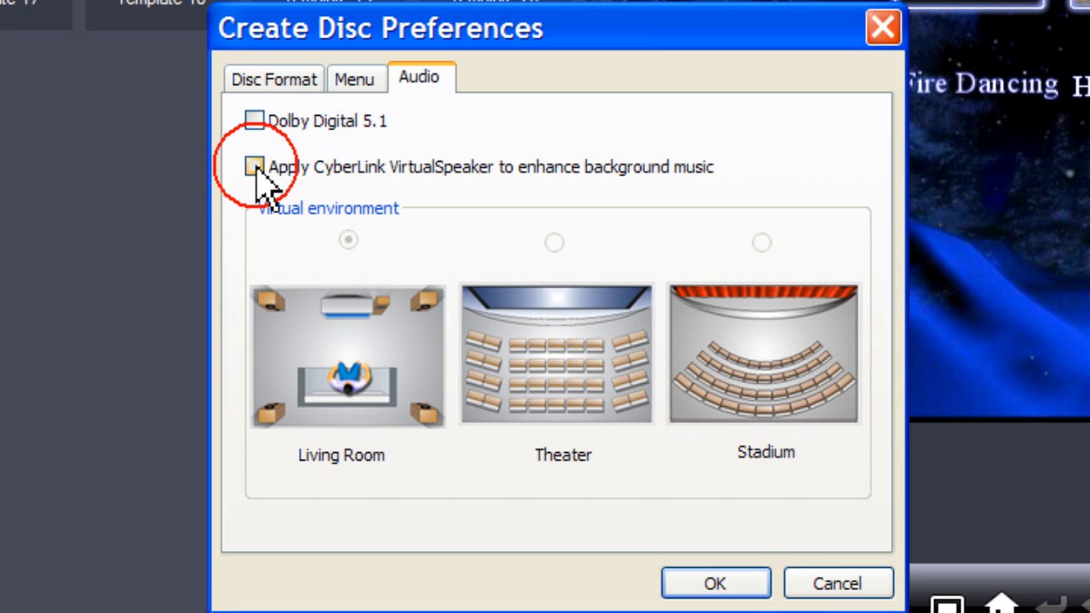
Enable CyberLink VirtualSpeaker with the Living Room environment and confirm the disc preferences
click(254, 166)
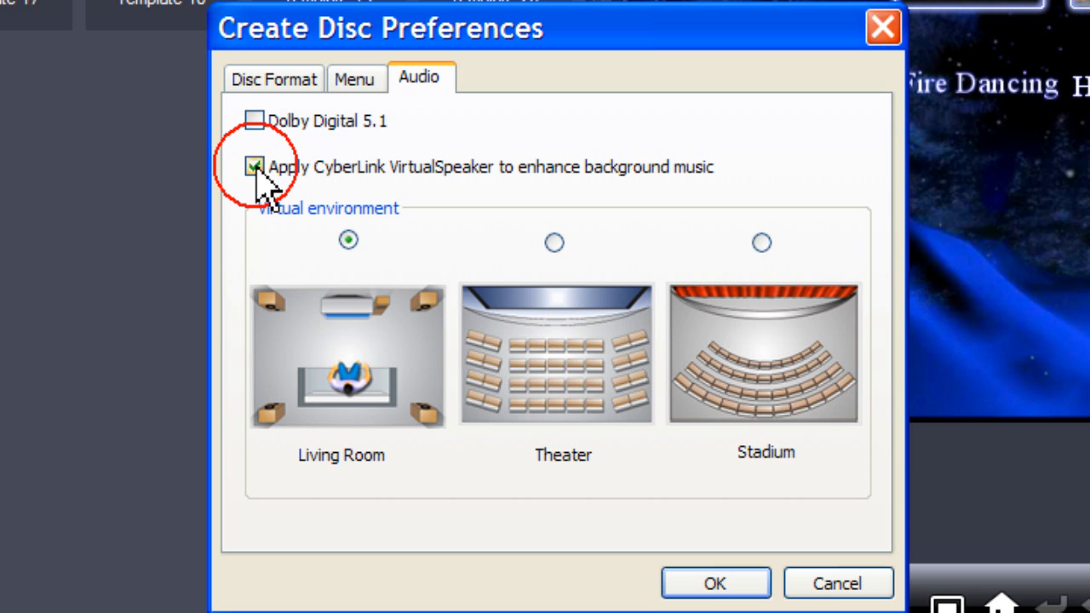
click(254, 166)
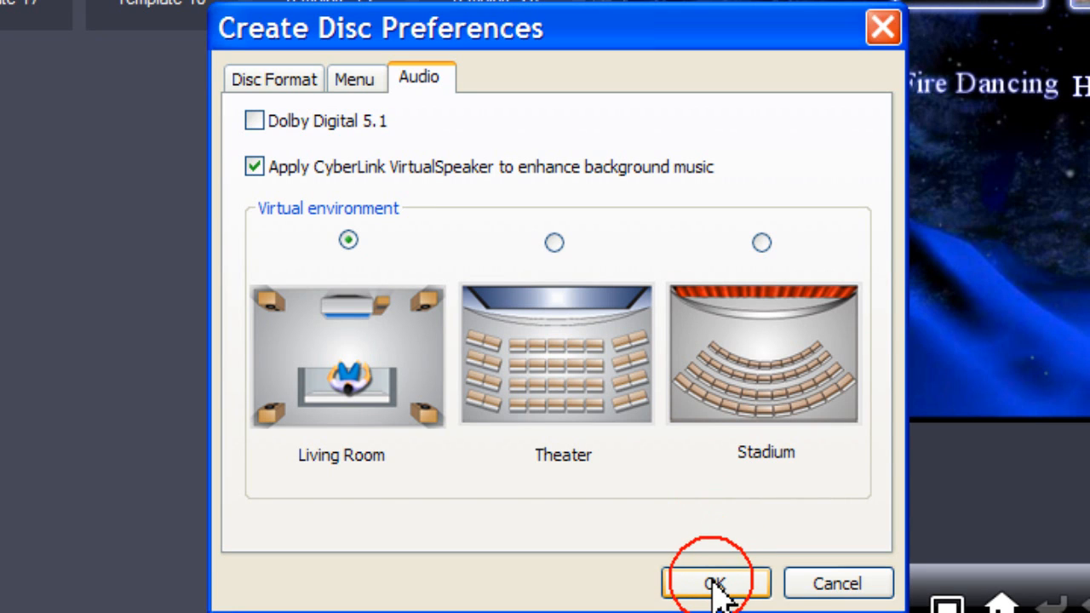
click(715, 582)
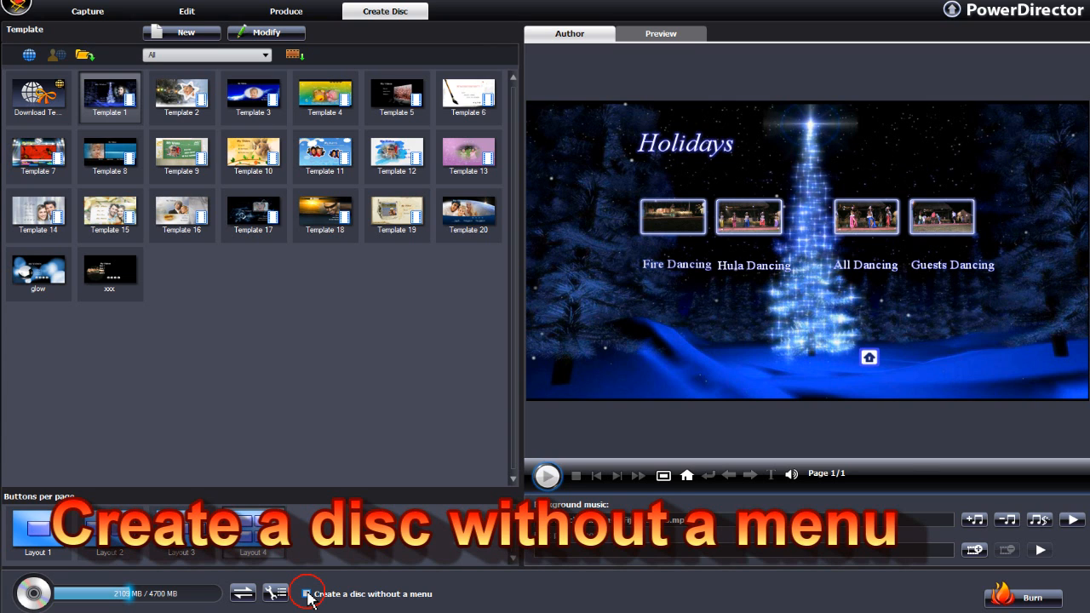
click(300, 594)
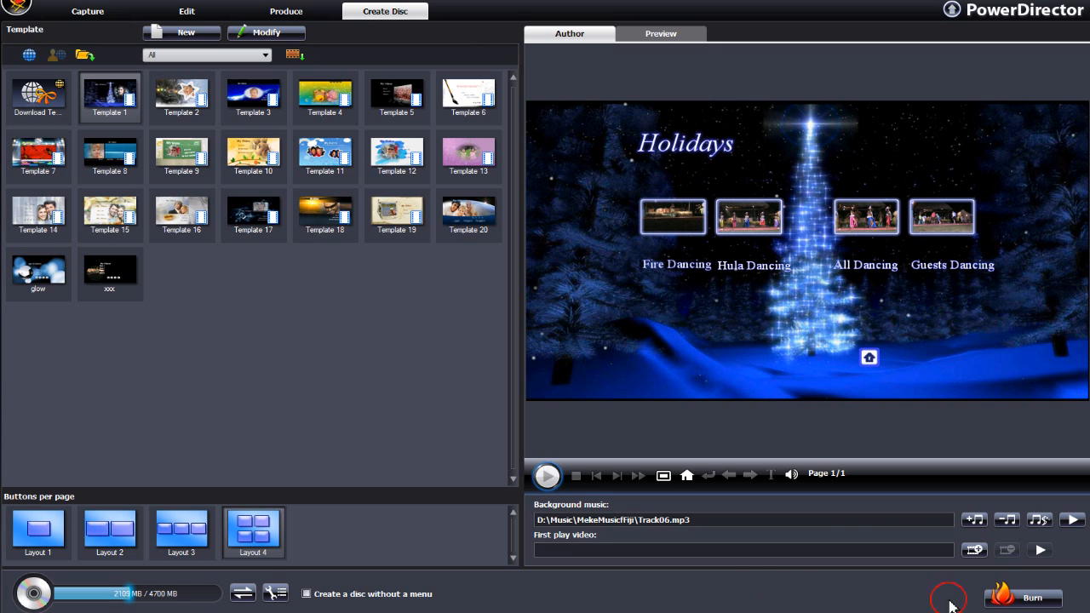
click(1022, 596)
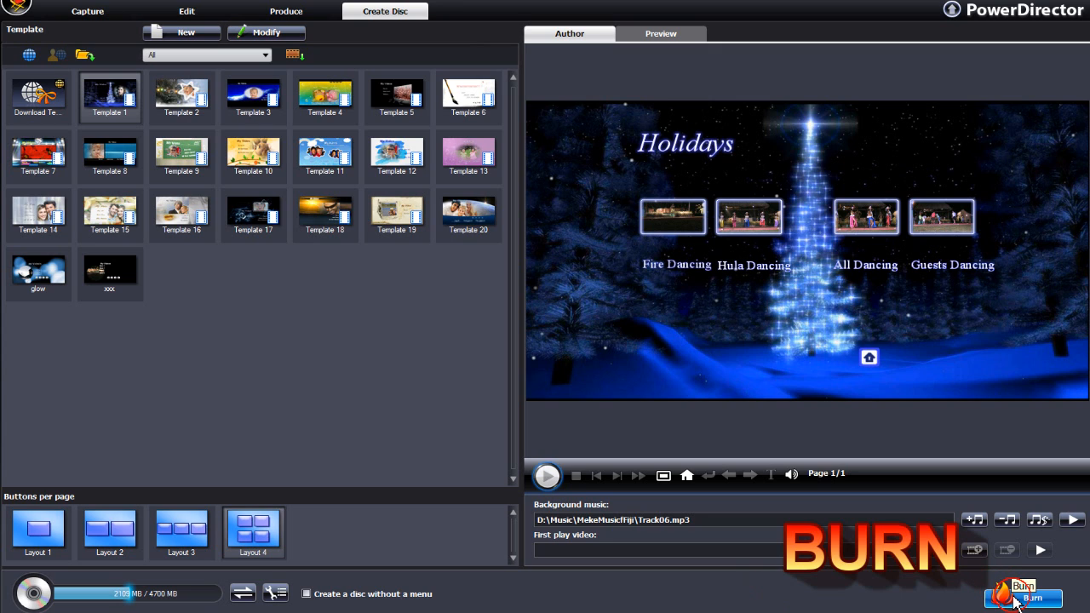
Confirm drive E as the recorder at 8.0 recording speed in Burning Configuration
click(1021, 598)
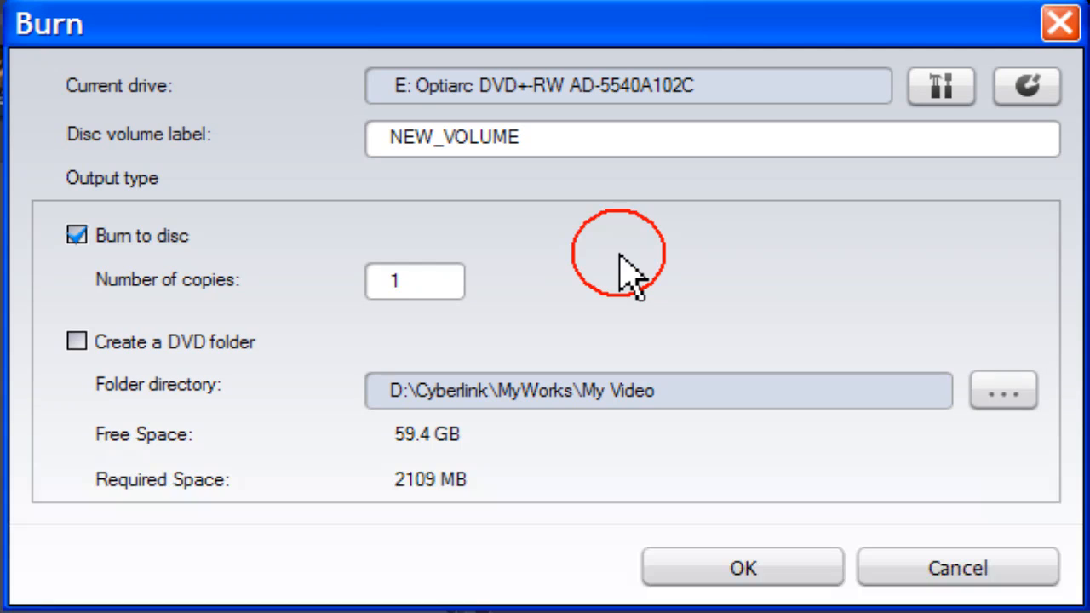
mouse_move(762, 191)
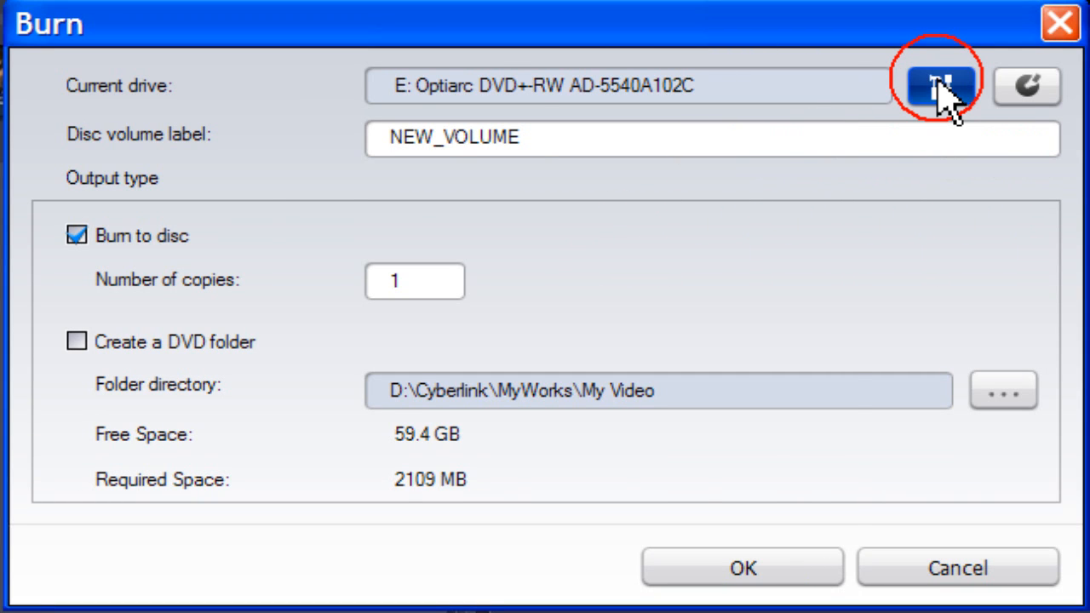
click(939, 85)
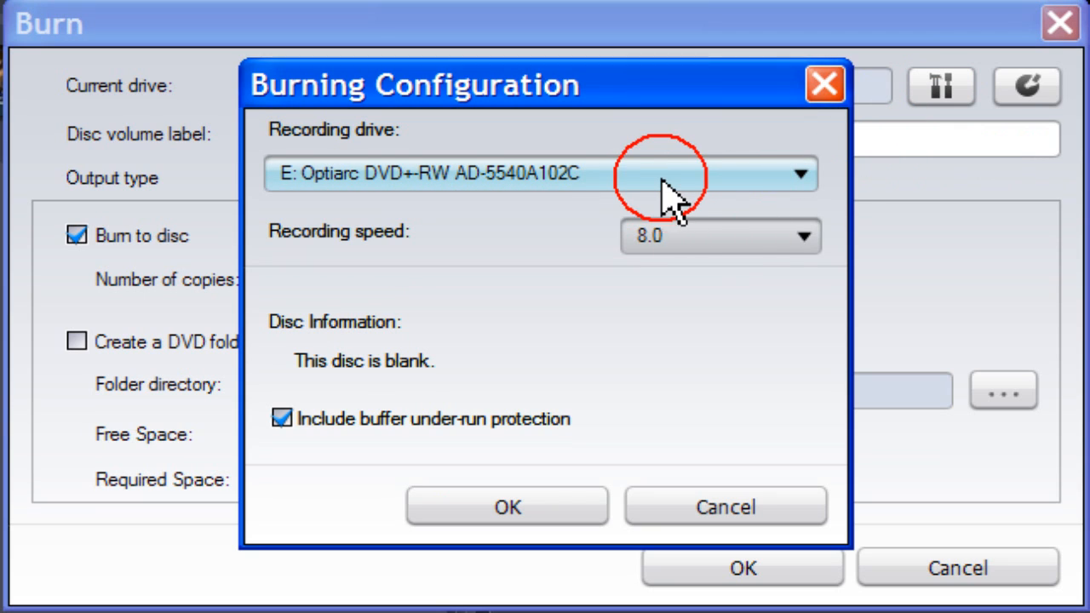
mouse_move(762, 174)
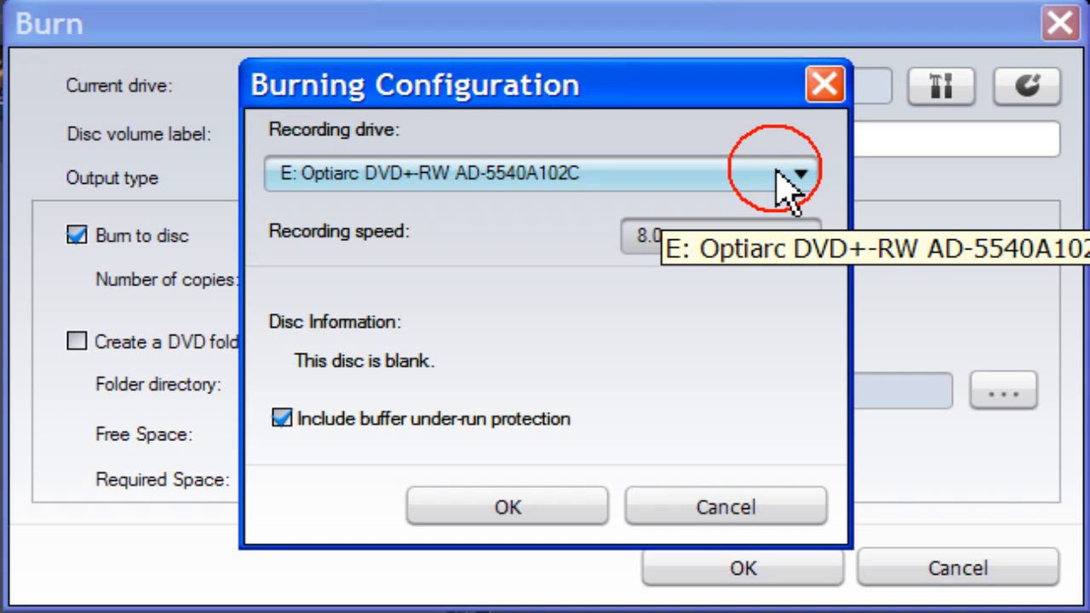
mouse_move(805, 239)
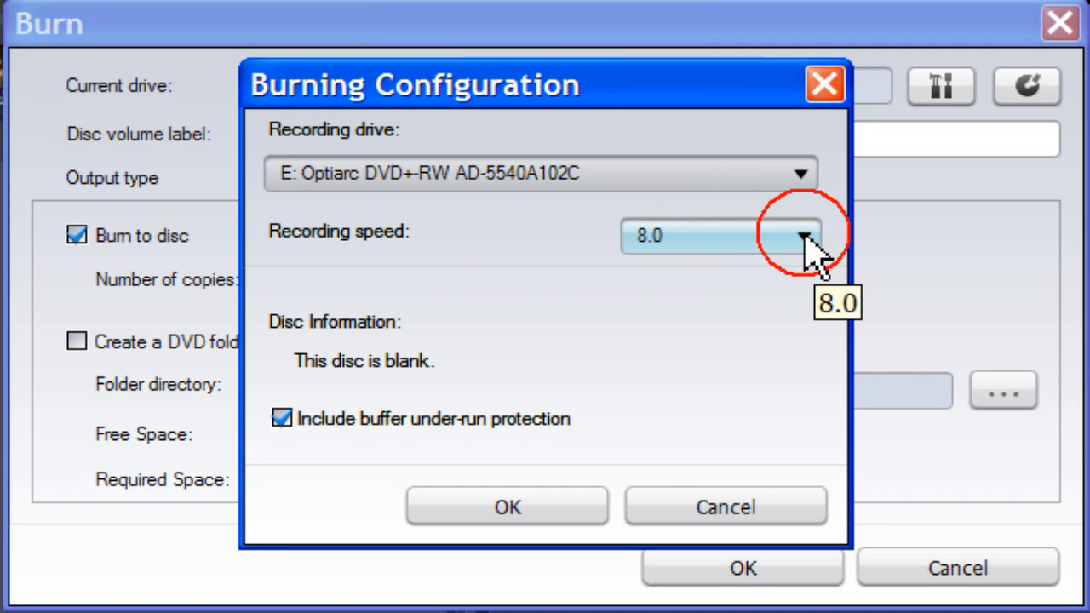
click(804, 239)
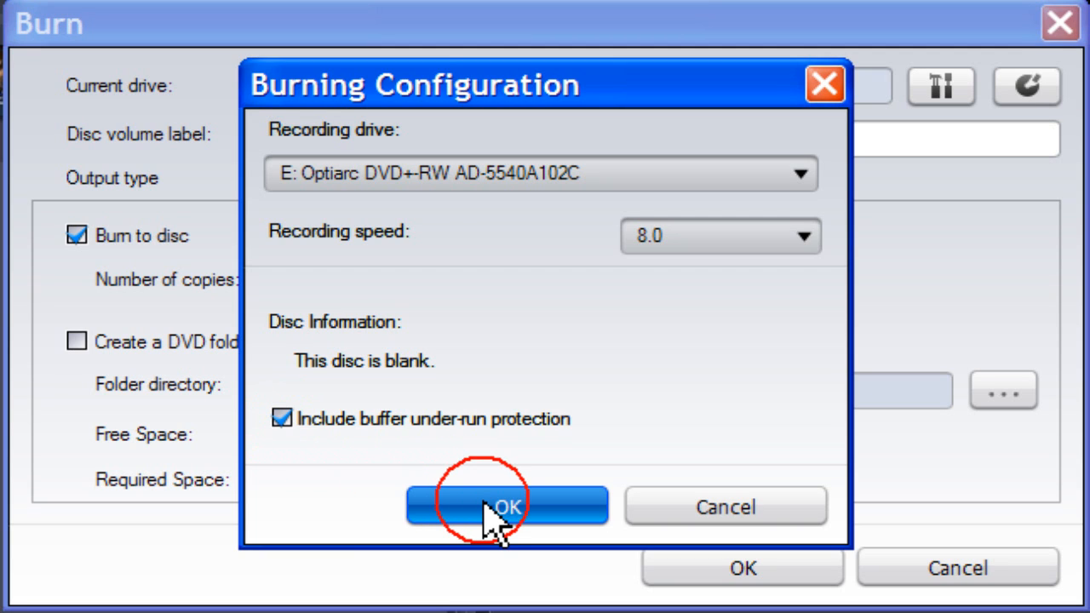
click(507, 505)
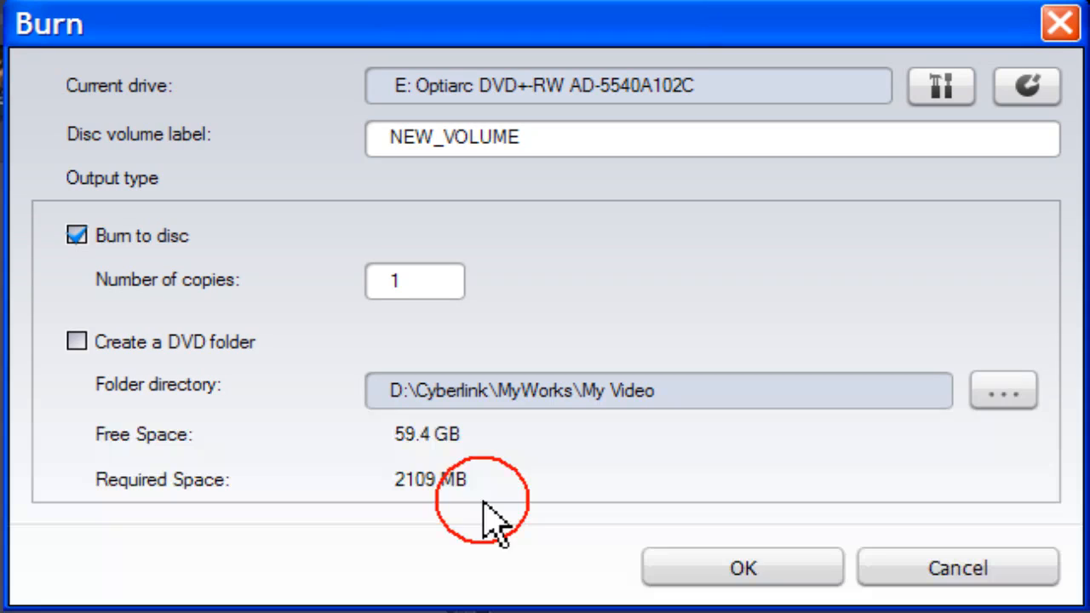
Label the disc volume 'Holiday' and start burning the DVD
click(518, 137)
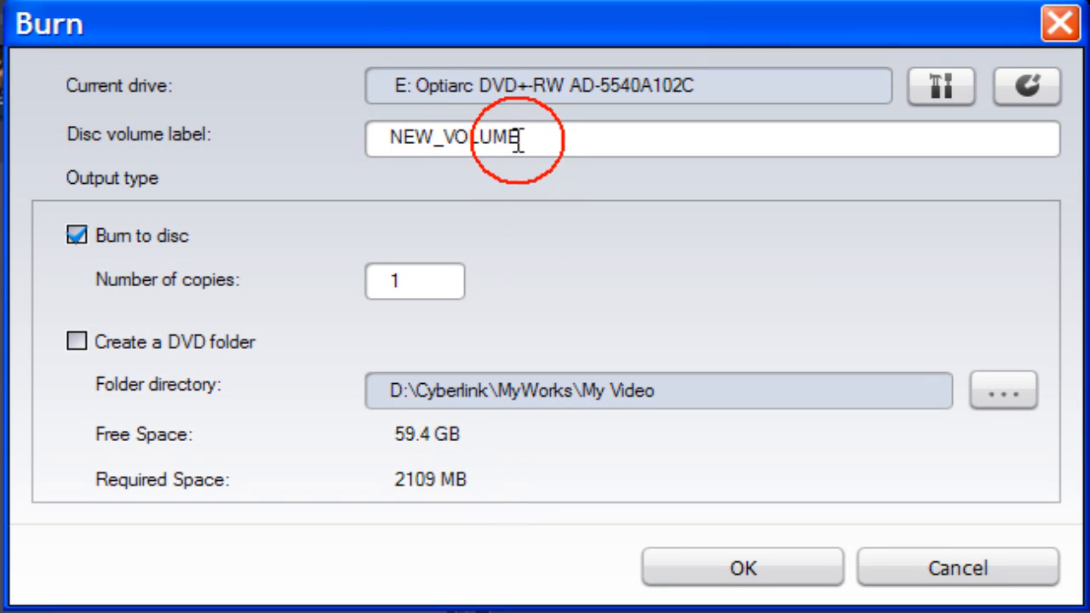
mouse_move(528, 230)
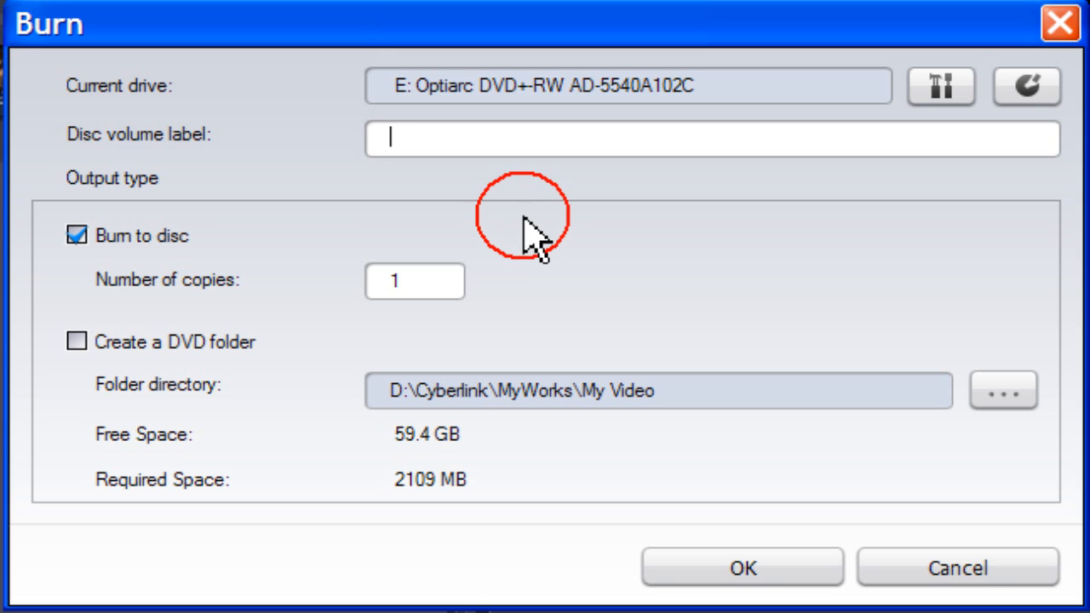
text(Holid)
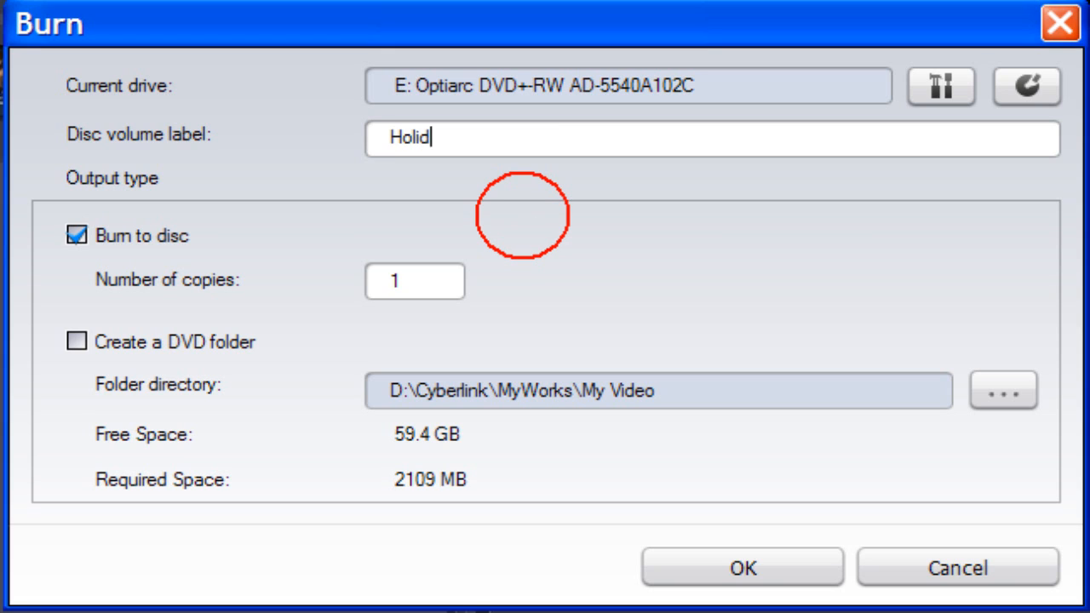
text(ay)
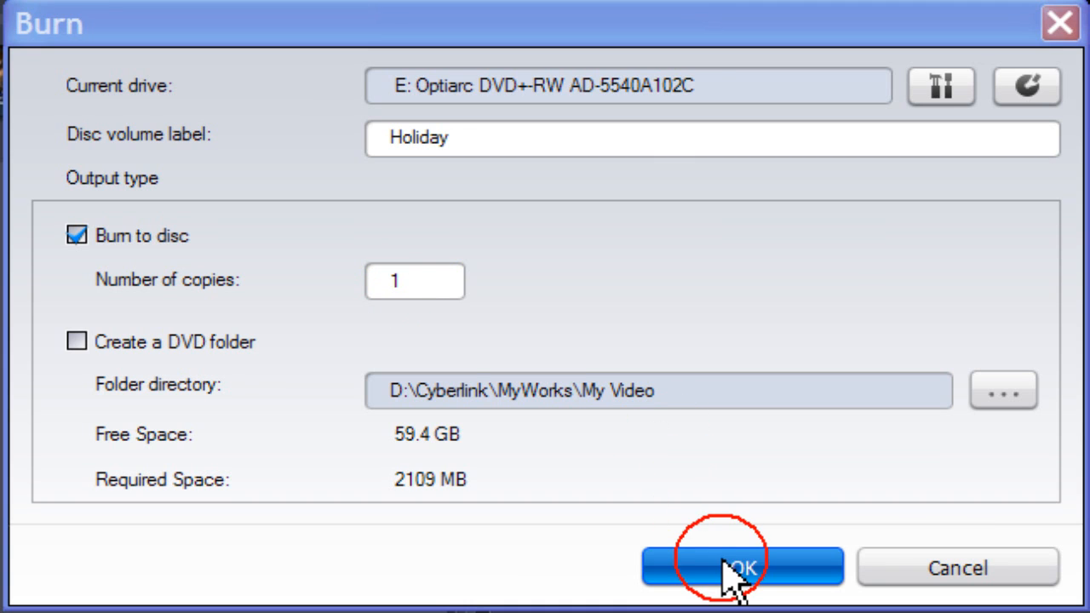
click(741, 566)
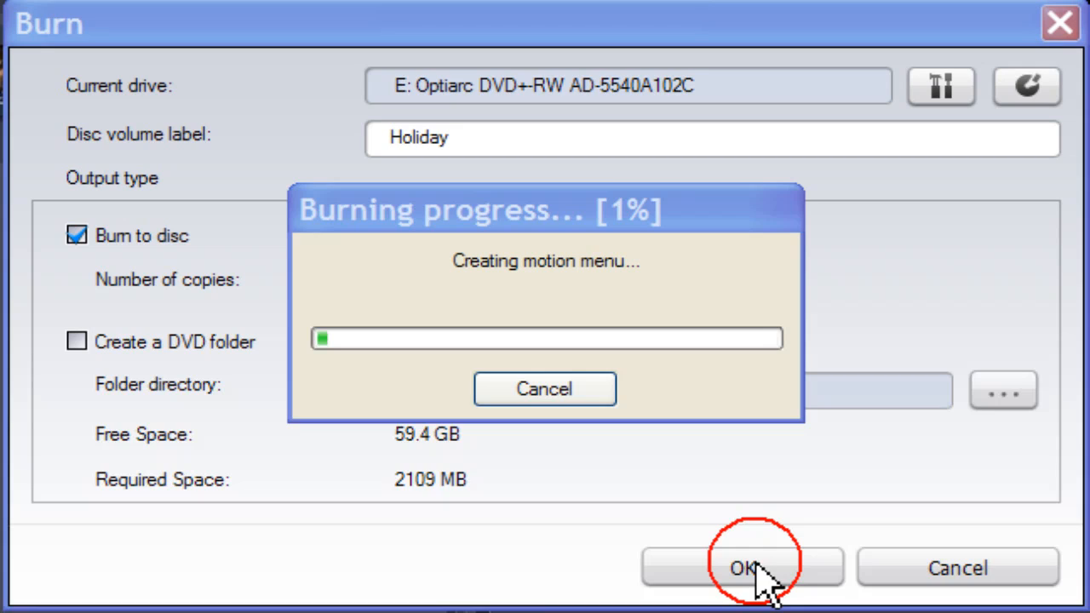